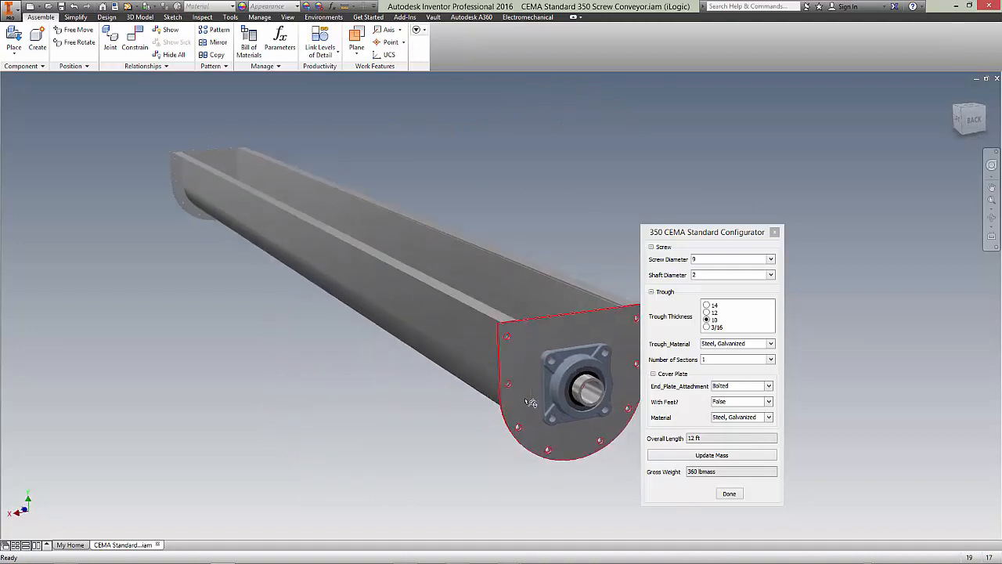
# Orbit the trough, browse screw diameters keeping 9 inches, then list shaft diameters
pyautogui.moveTo(532, 399); pyautogui.dragTo(582, 322)
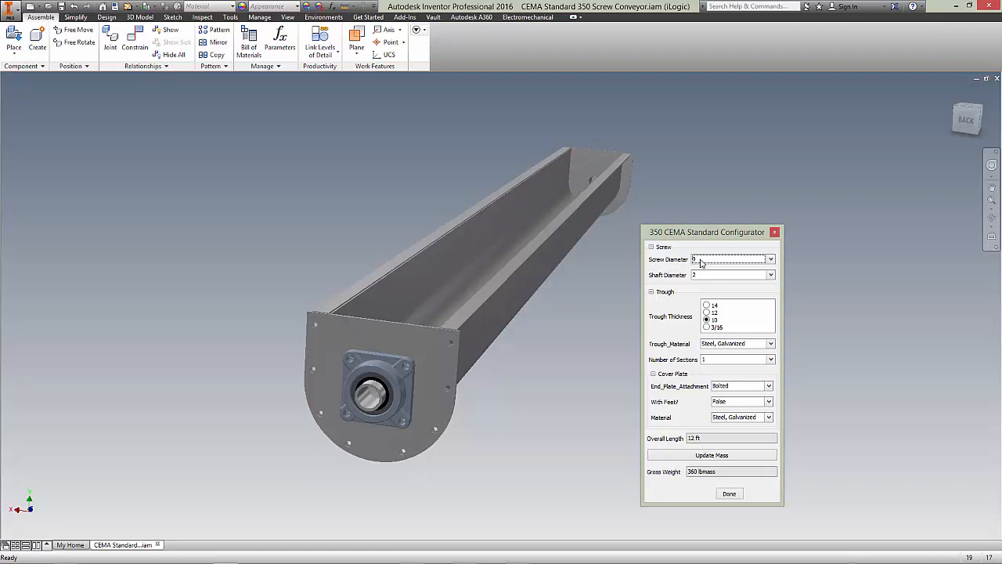
pyautogui.moveTo(705, 263)
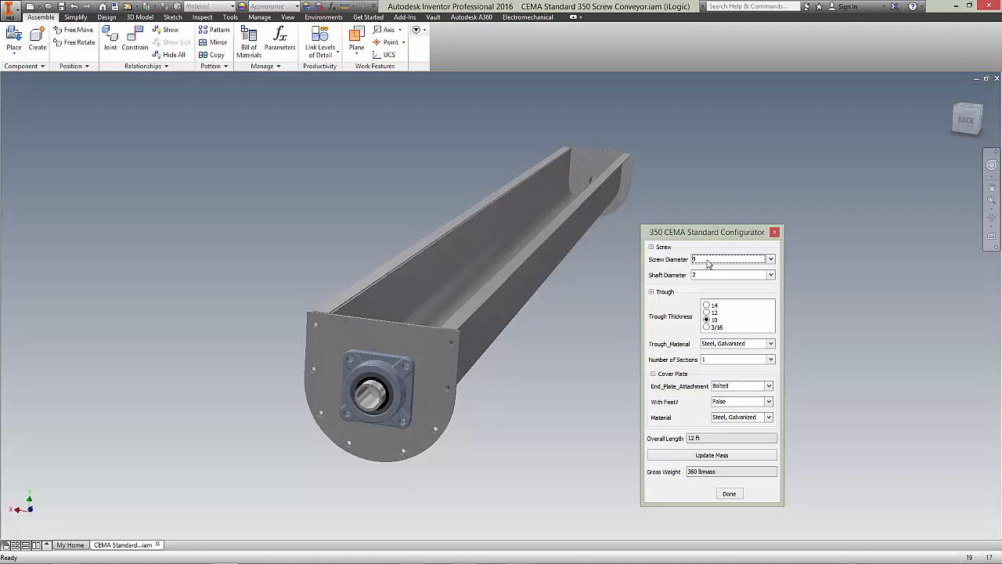
pyautogui.click(769, 259)
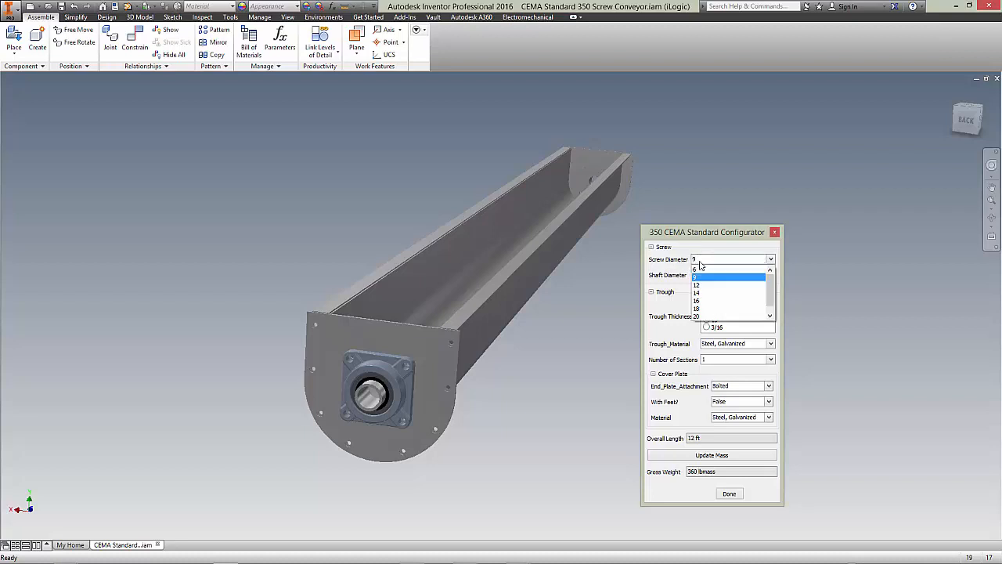
pyautogui.scroll(-3)
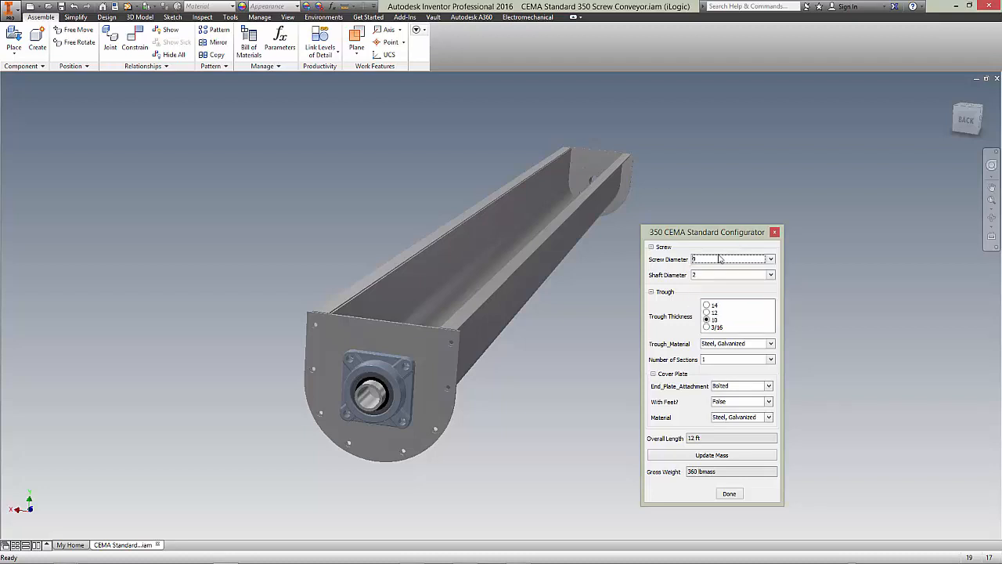
pyautogui.click(770, 274)
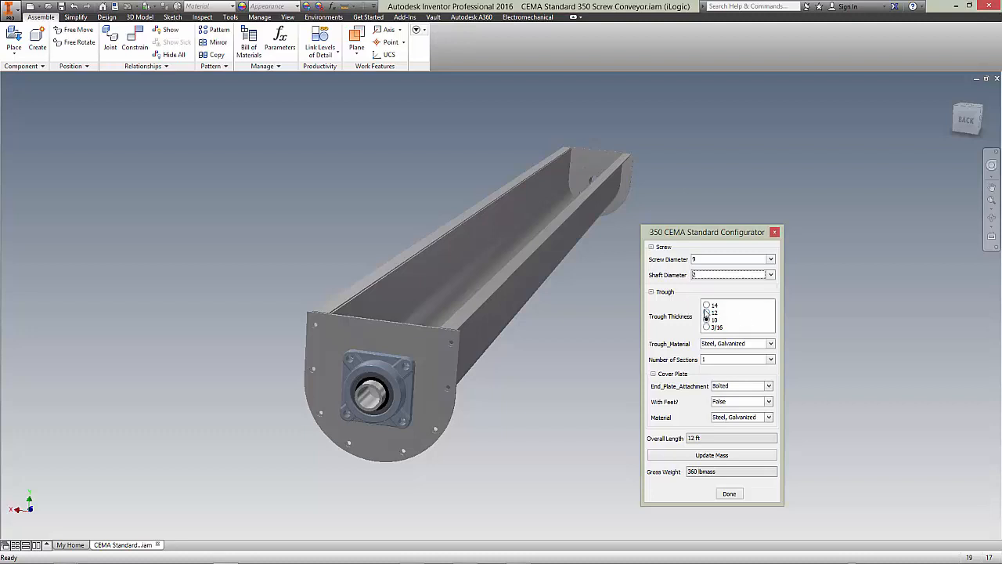
pyautogui.click(706, 319)
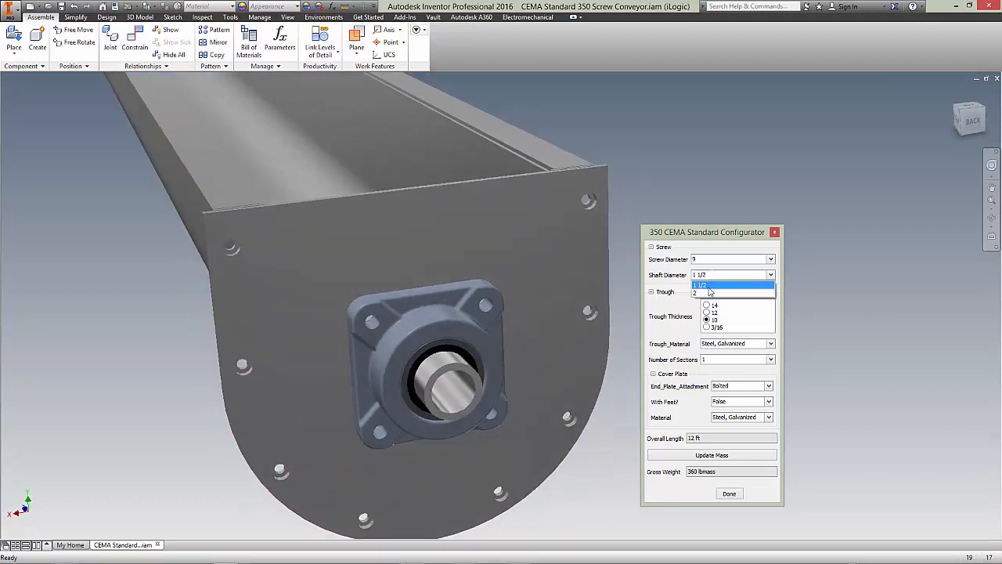
# Keep the 2-inch shaft and step trough thickness through 14 and 12 gauge to 3/16
pyautogui.click(700, 284)
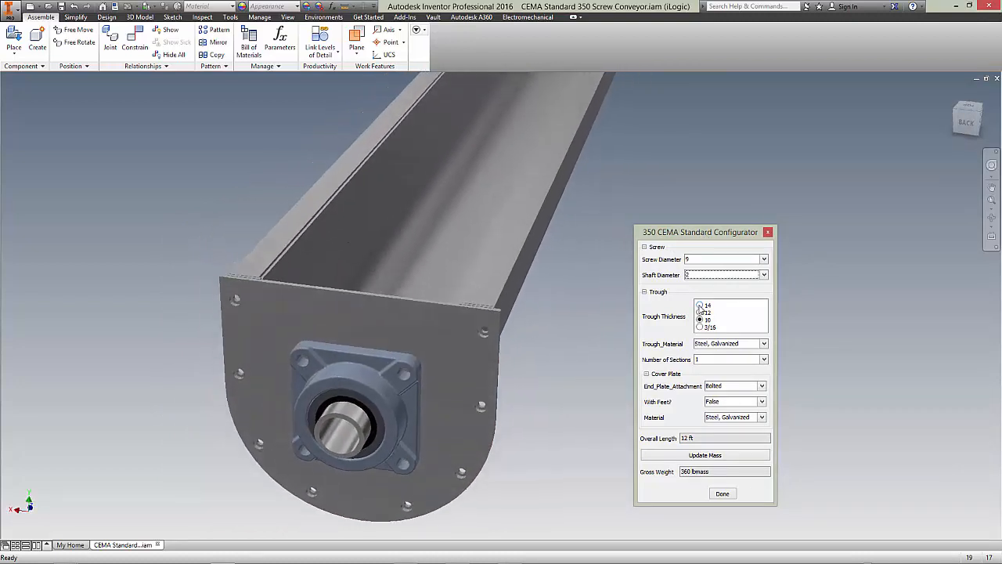
pyautogui.click(700, 305)
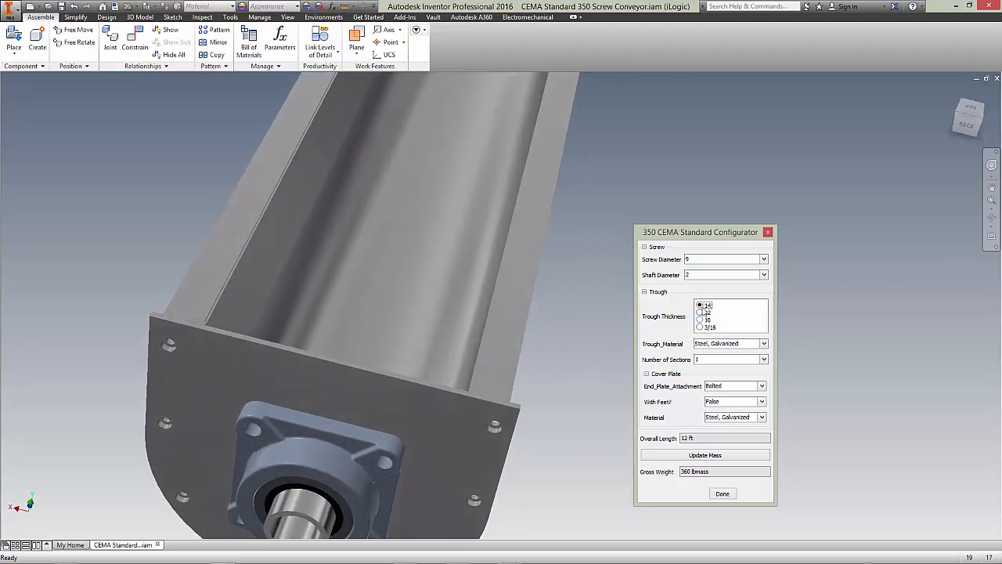
pyautogui.click(700, 313)
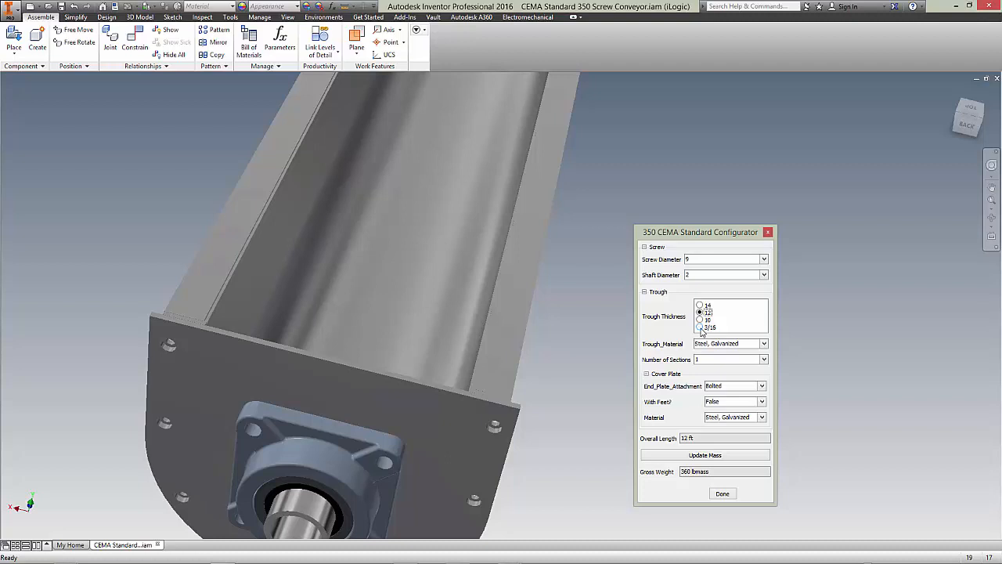
pyautogui.click(700, 327)
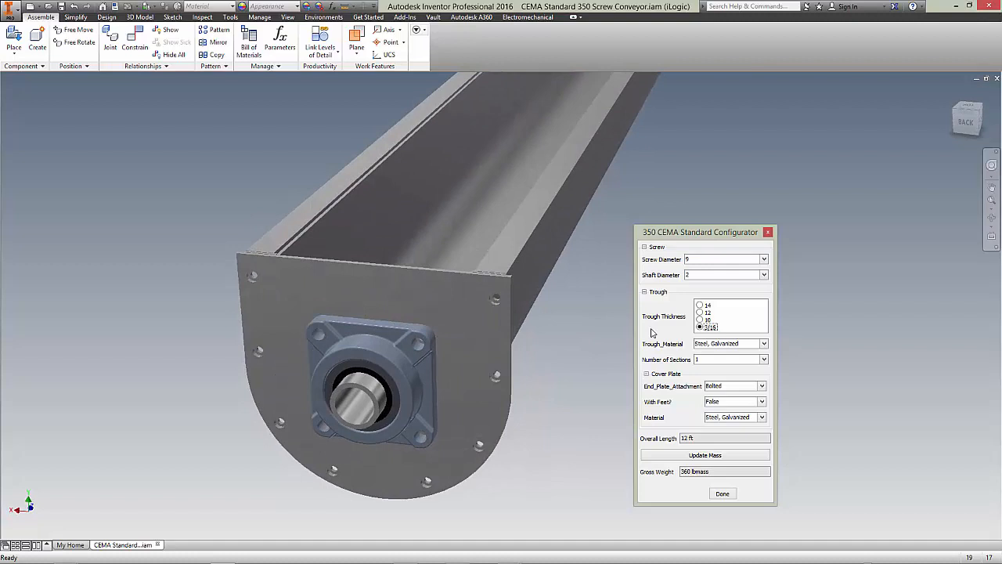
# Choose a 16-inch screw and 1/4 trough thickness, then start a mass update
pyautogui.click(763, 259)
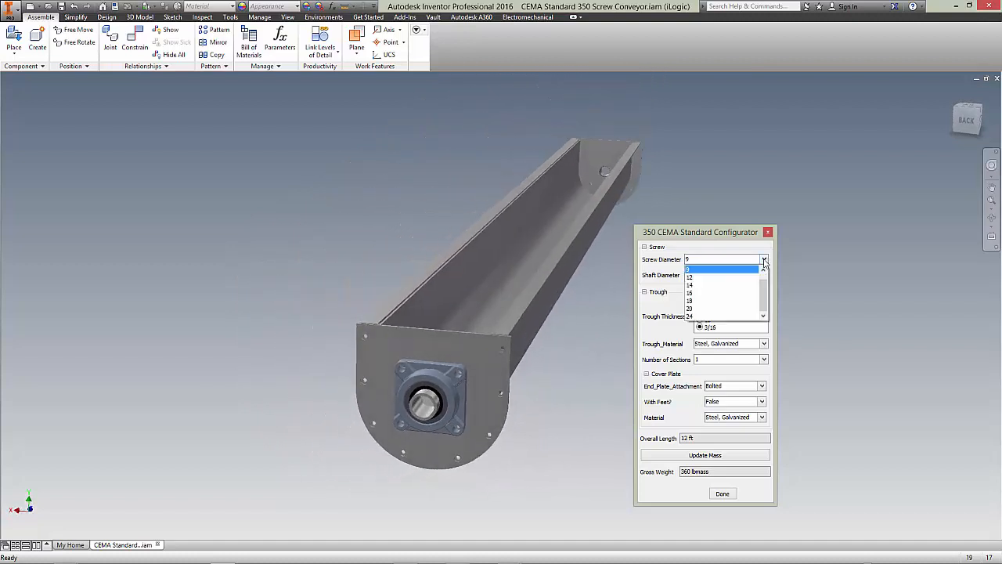
pyautogui.click(708, 268)
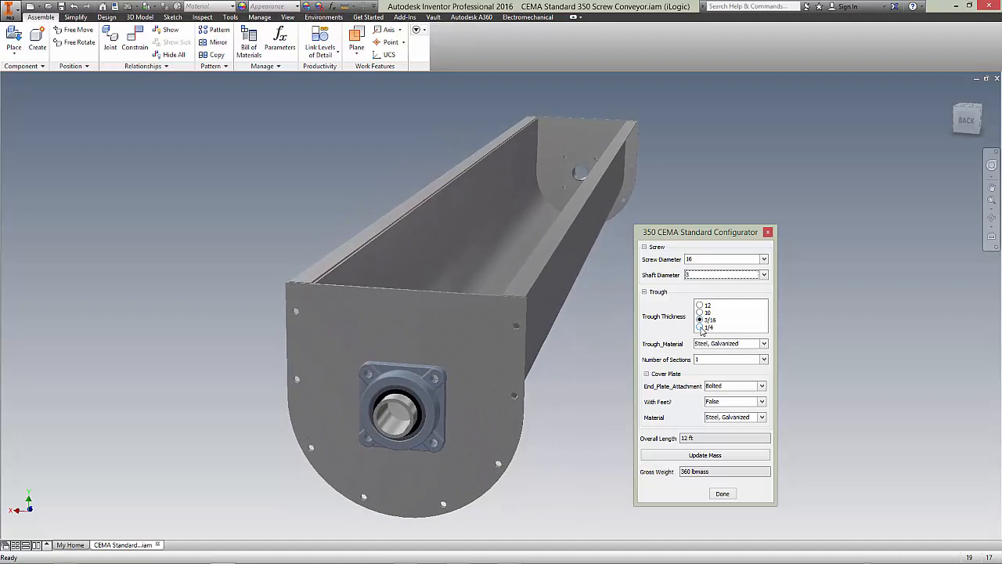
pyautogui.click(700, 327)
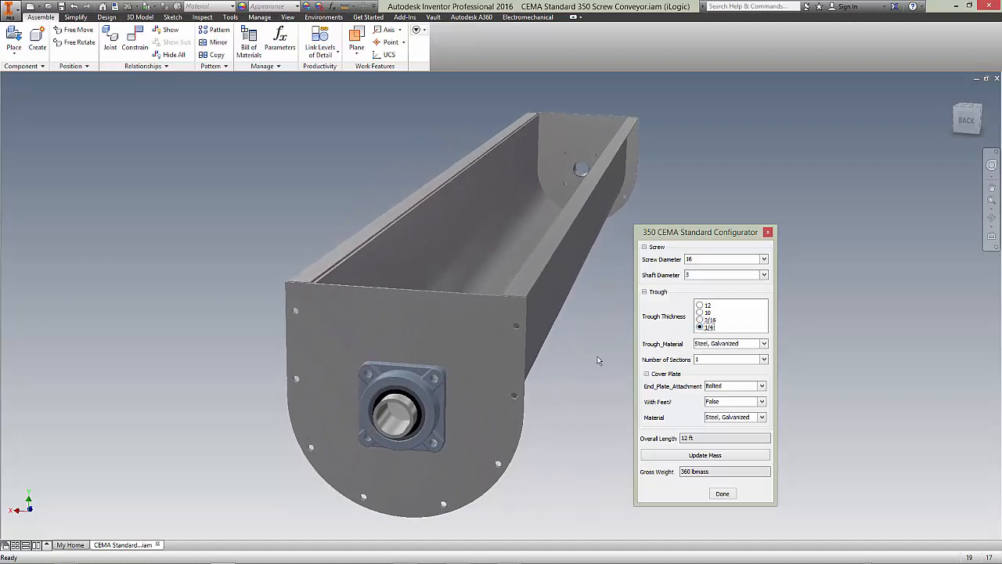
pyautogui.click(704, 454)
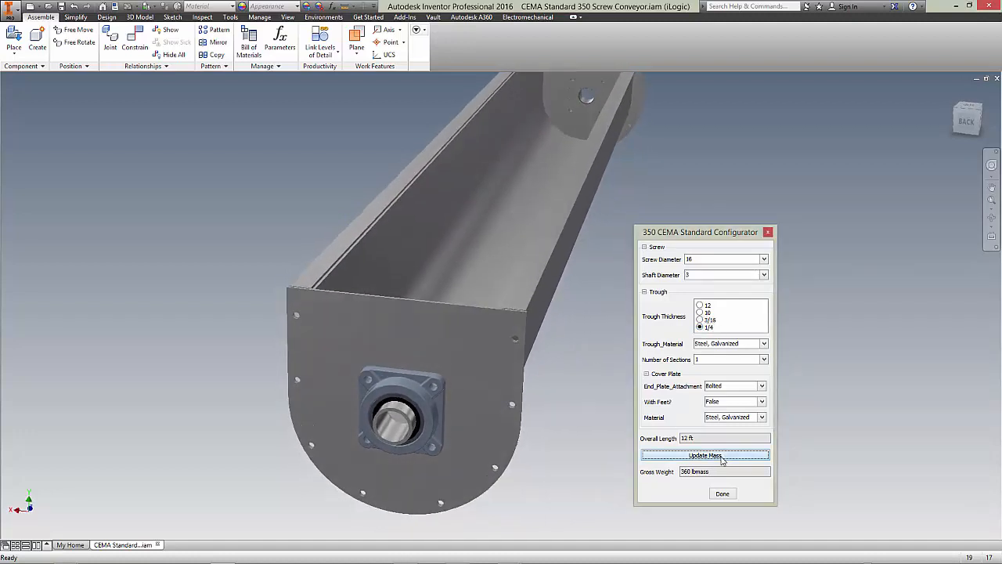
# Update gross weight to 665 lbmass, then cycle trough thickness through 12 gauge, 1/4, ending at 3/16
pyautogui.click(705, 455)
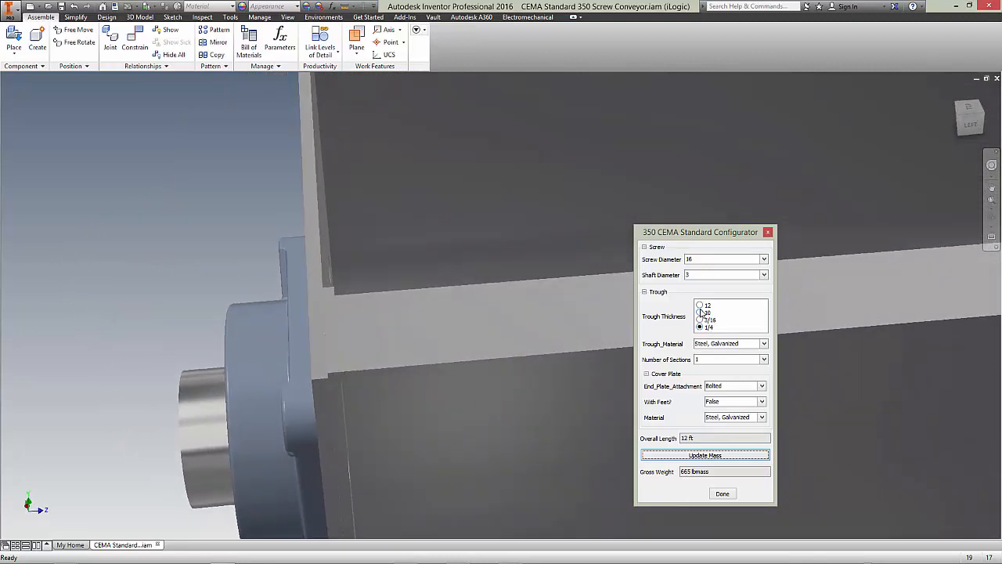
pyautogui.click(700, 305)
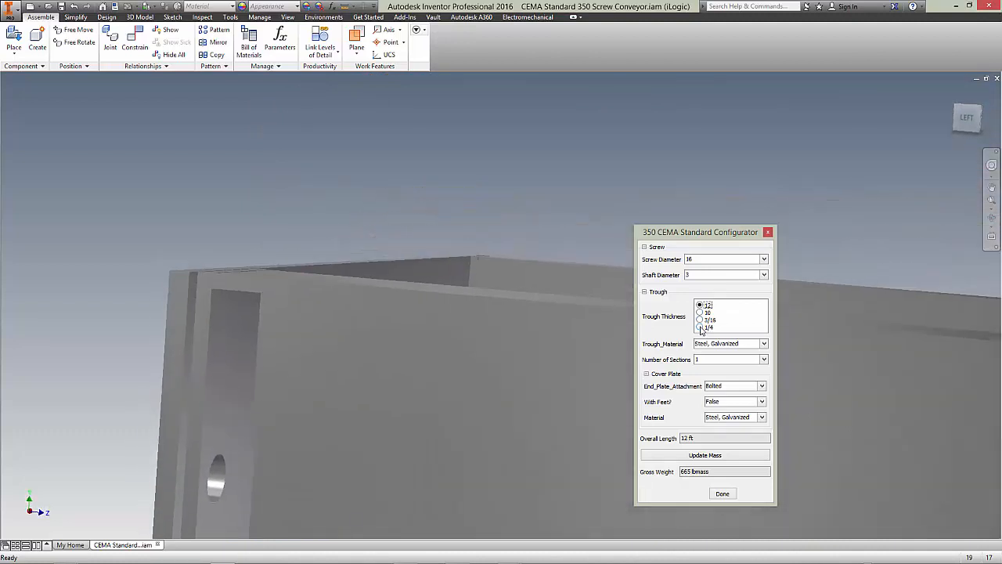
pyautogui.click(700, 327)
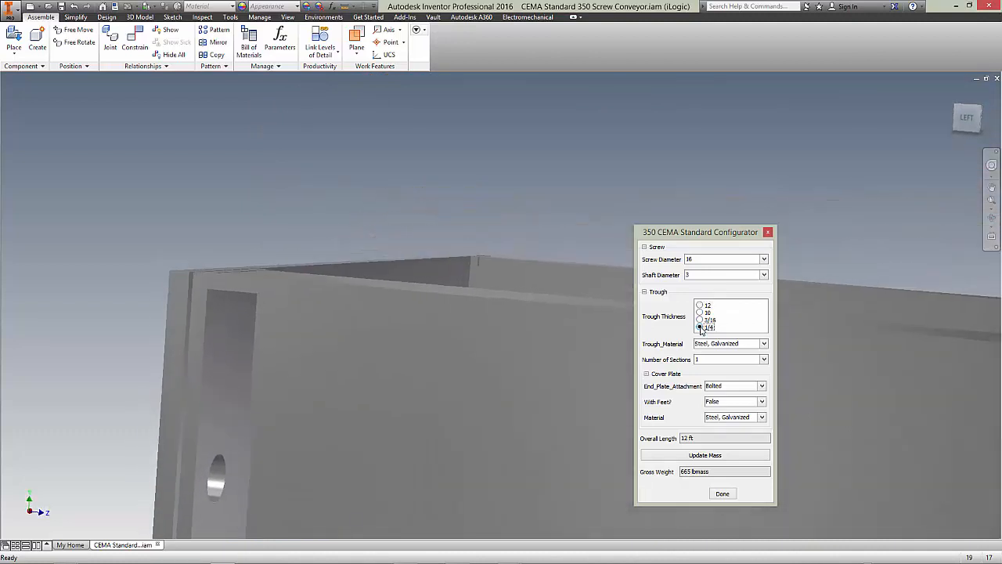
pyautogui.click(700, 327)
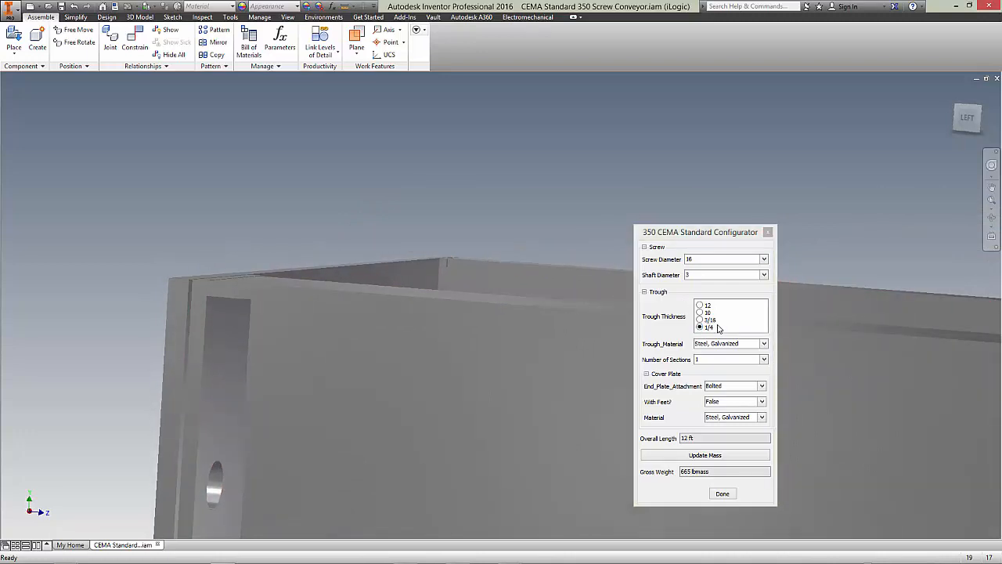
pyautogui.click(700, 320)
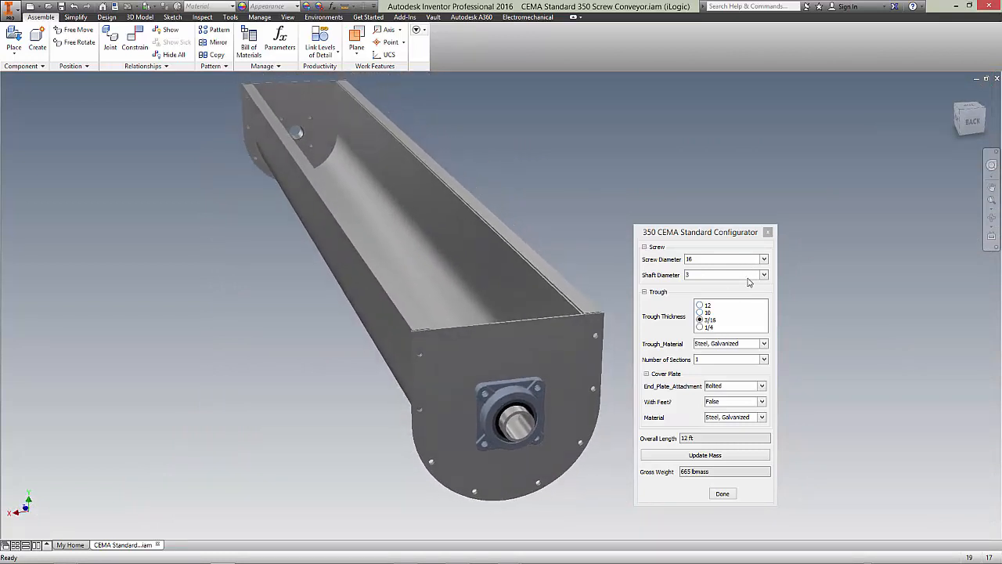
# Choose an 18-inch screw diameter and a 3 7/16 shaft diameter
pyautogui.click(763, 275)
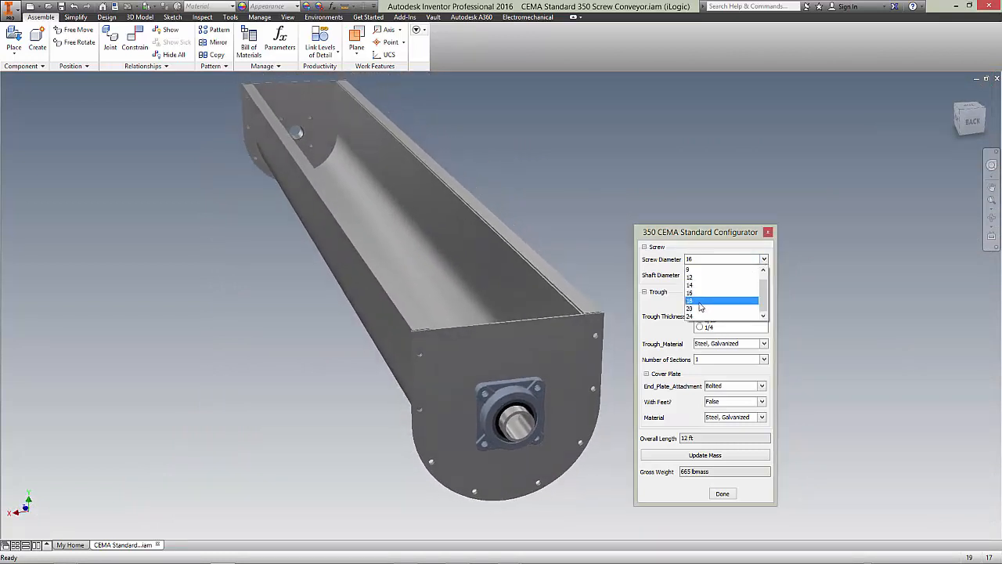
pyautogui.click(688, 300)
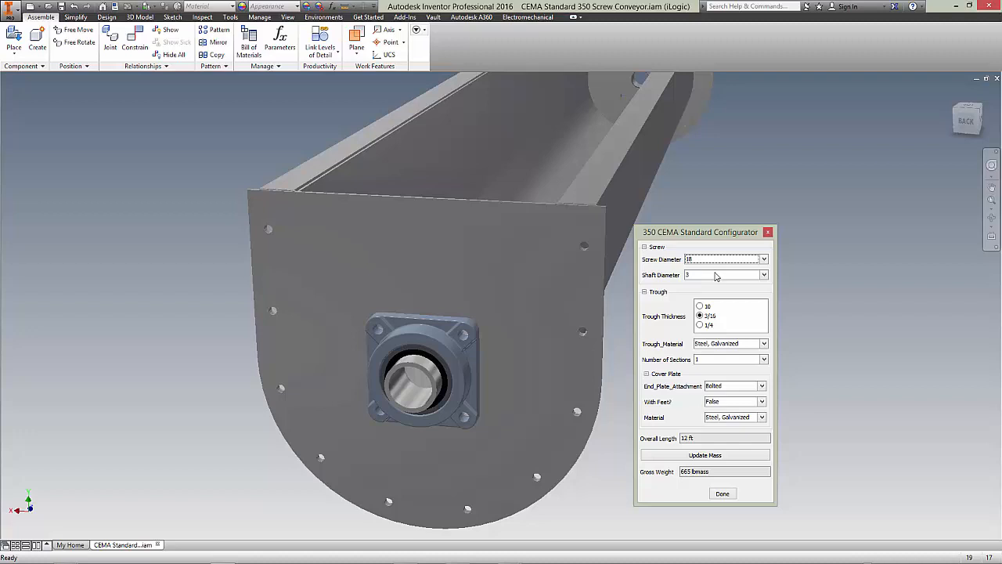
pyautogui.click(764, 274)
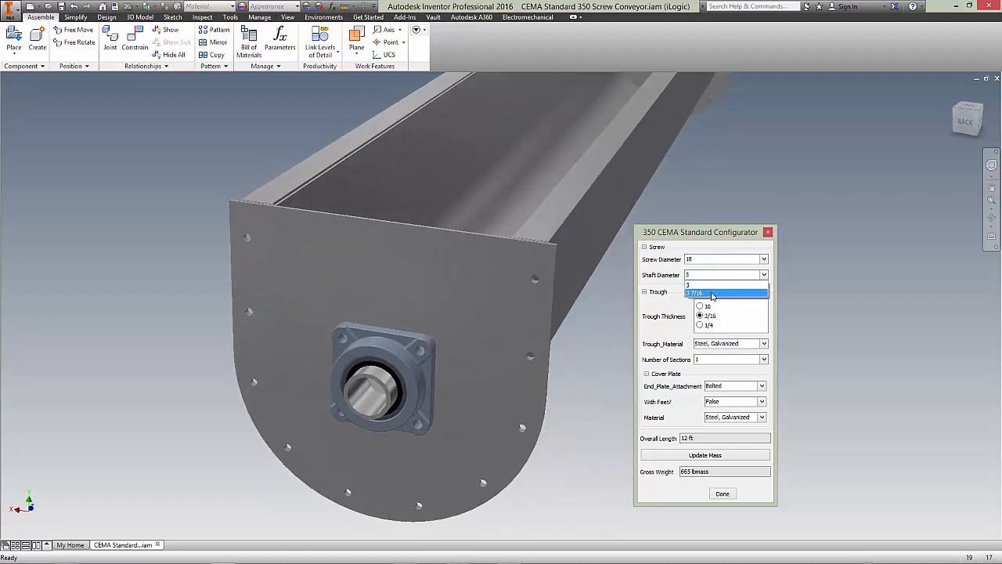
pyautogui.click(724, 292)
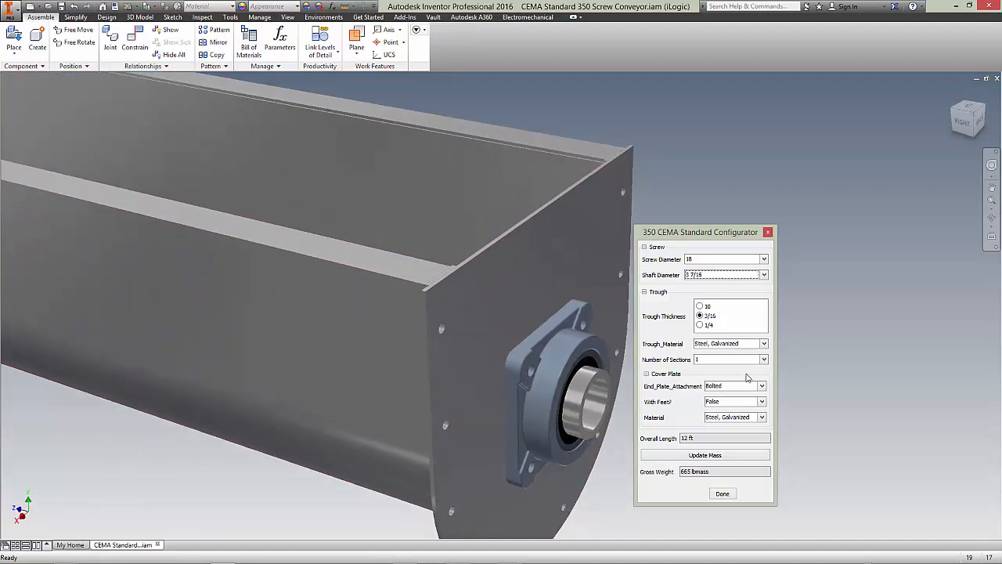
# Set End_Plate_Attachment to Studded
pyautogui.click(761, 401)
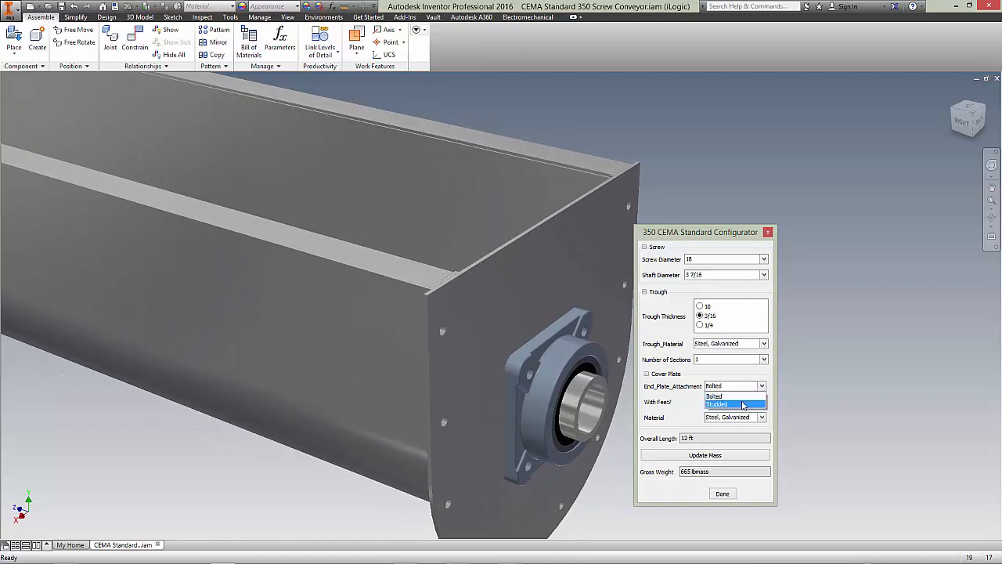
pyautogui.click(717, 404)
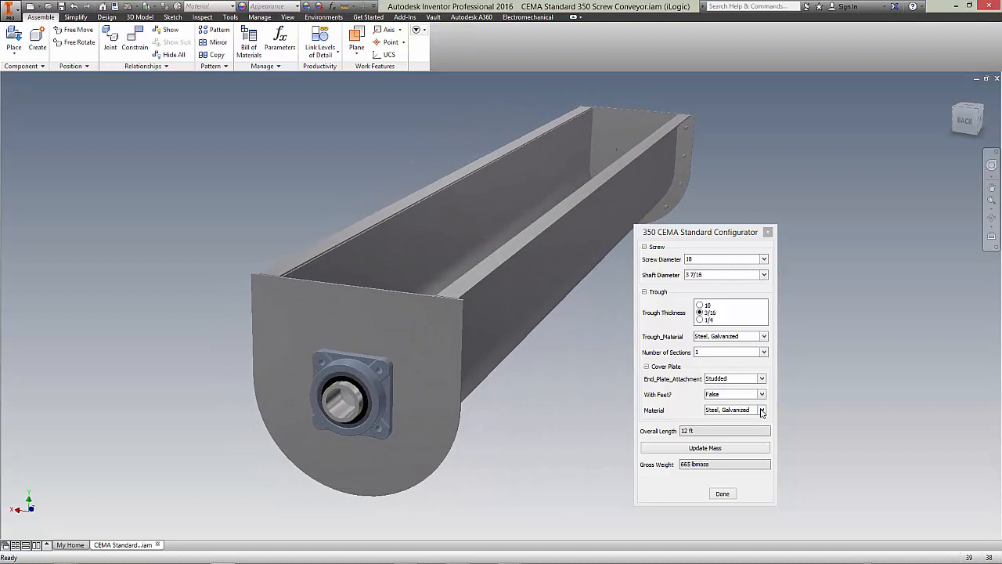
# Try steel options in the cover plate material dropdown
pyautogui.click(761, 409)
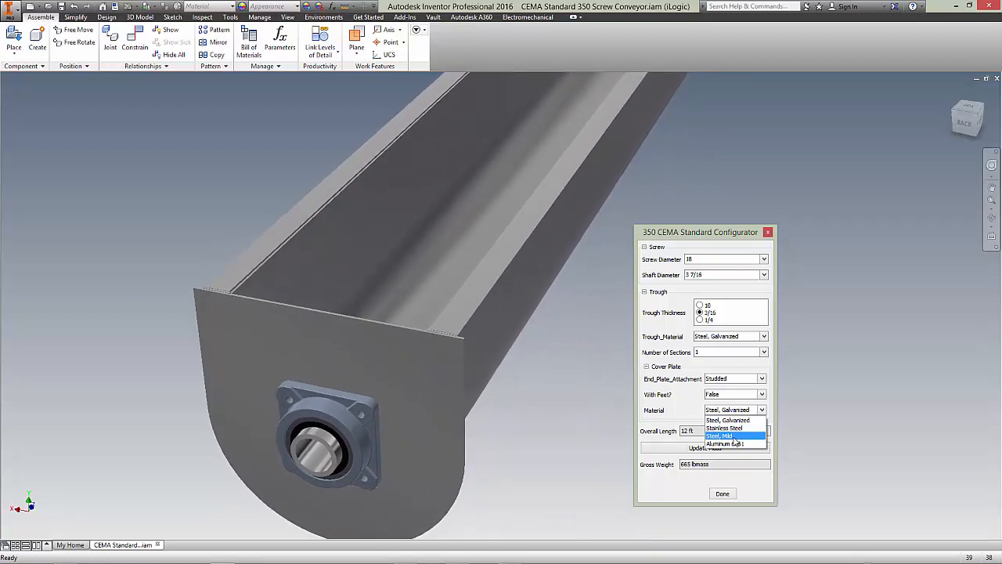
pyautogui.click(721, 435)
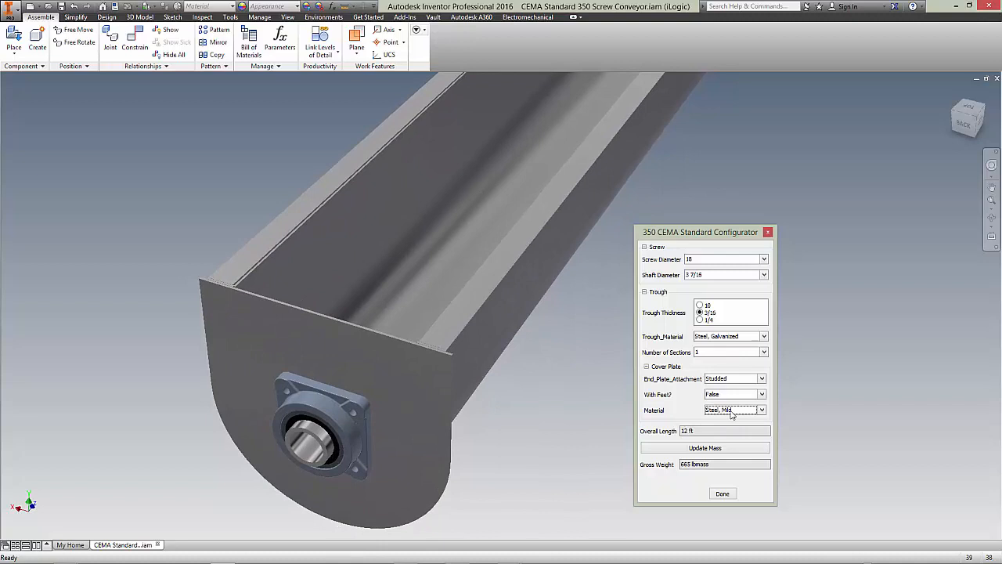
pyautogui.click(762, 409)
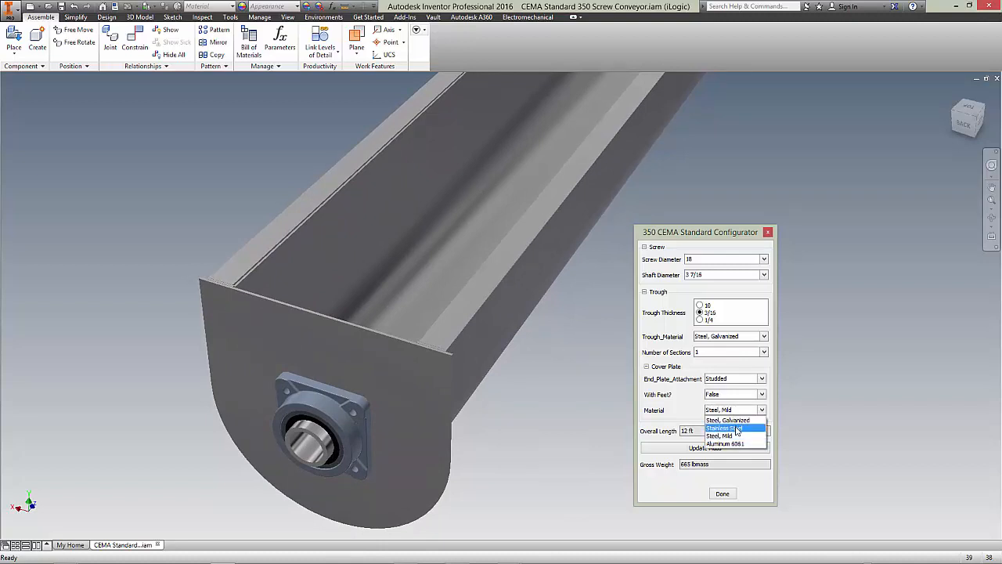
pyautogui.click(729, 428)
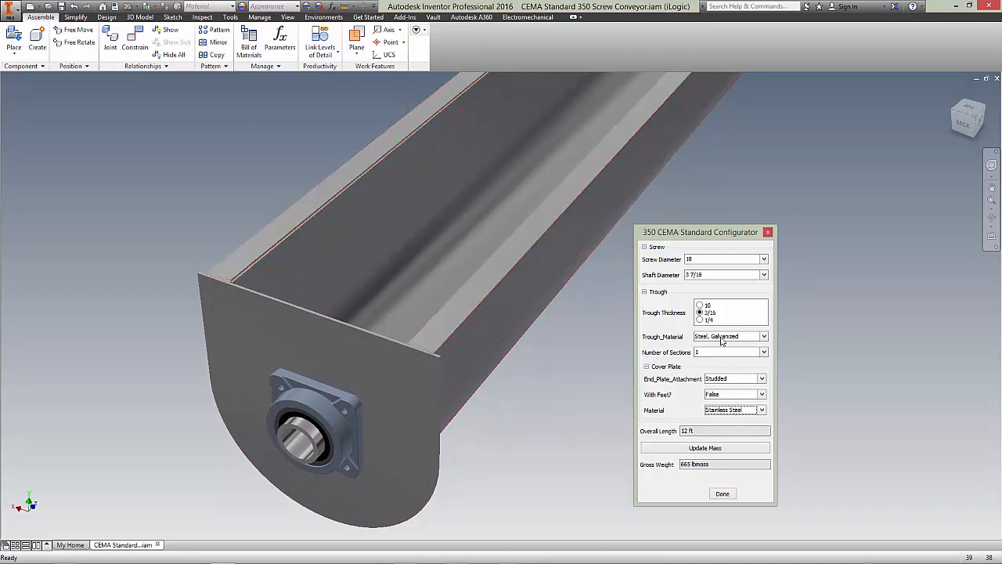
pyautogui.moveTo(742, 366)
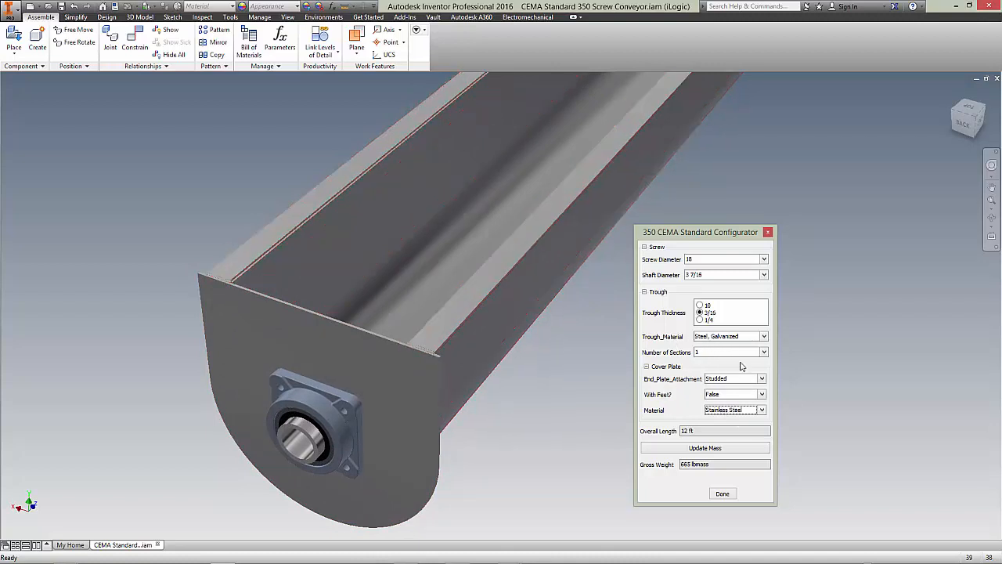
# Try Aluminum 6061 for the trough and cover plates and recalculate mass
pyautogui.click(762, 336)
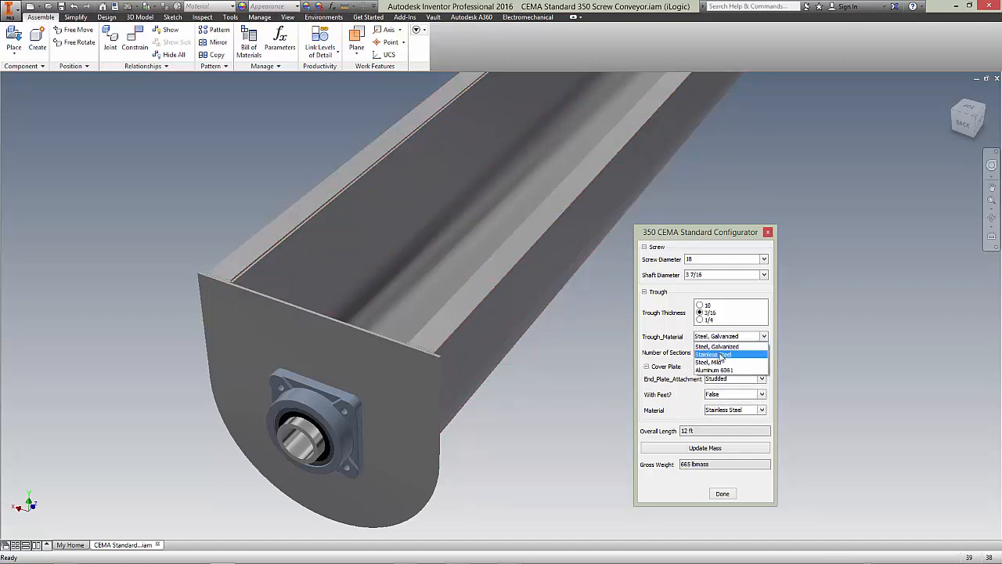
pyautogui.click(712, 354)
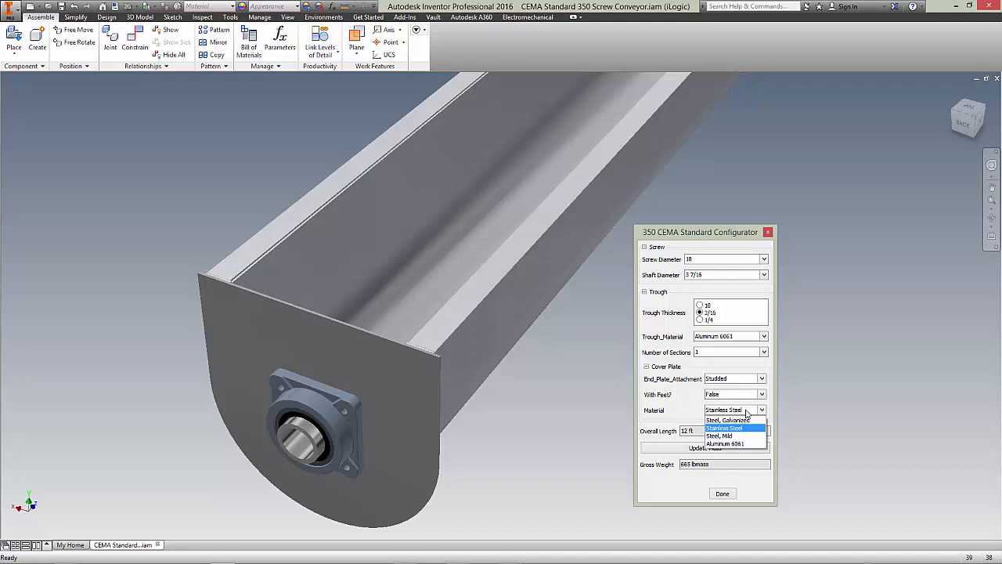
pyautogui.click(725, 443)
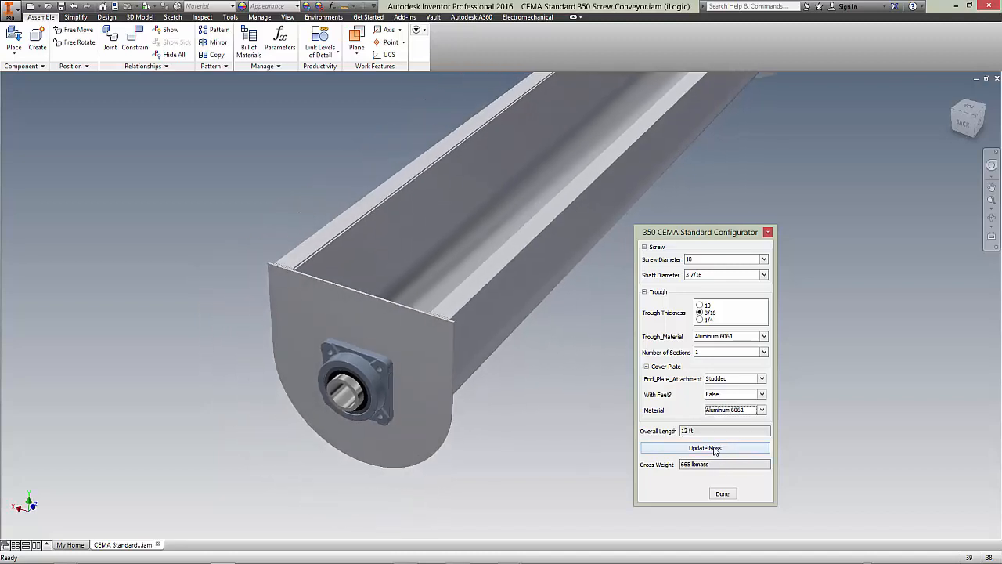
pyautogui.click(703, 447)
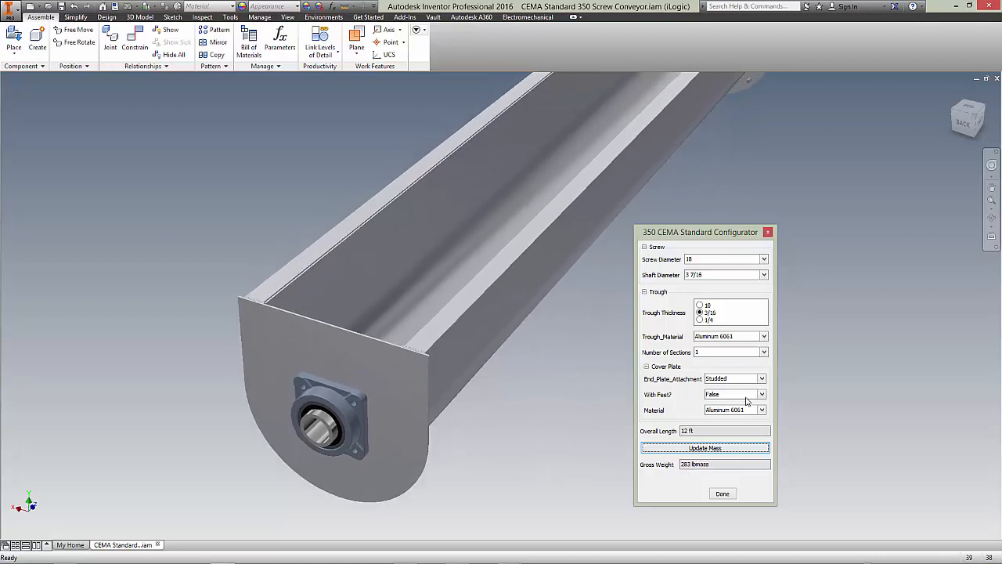
# Set the trough to Stainless Steel and refresh gross weight to 681 lbmass
pyautogui.click(760, 410)
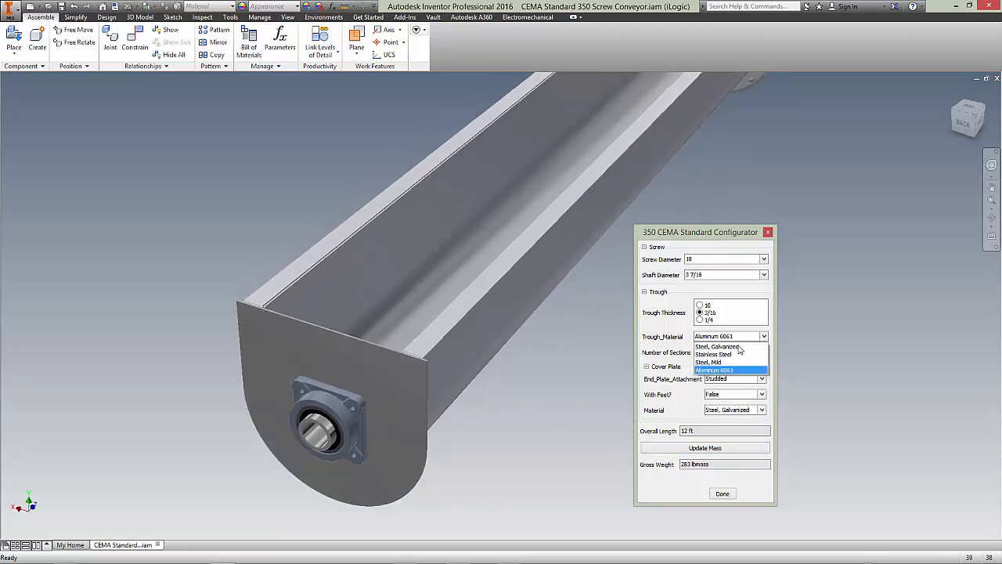
pyautogui.click(713, 354)
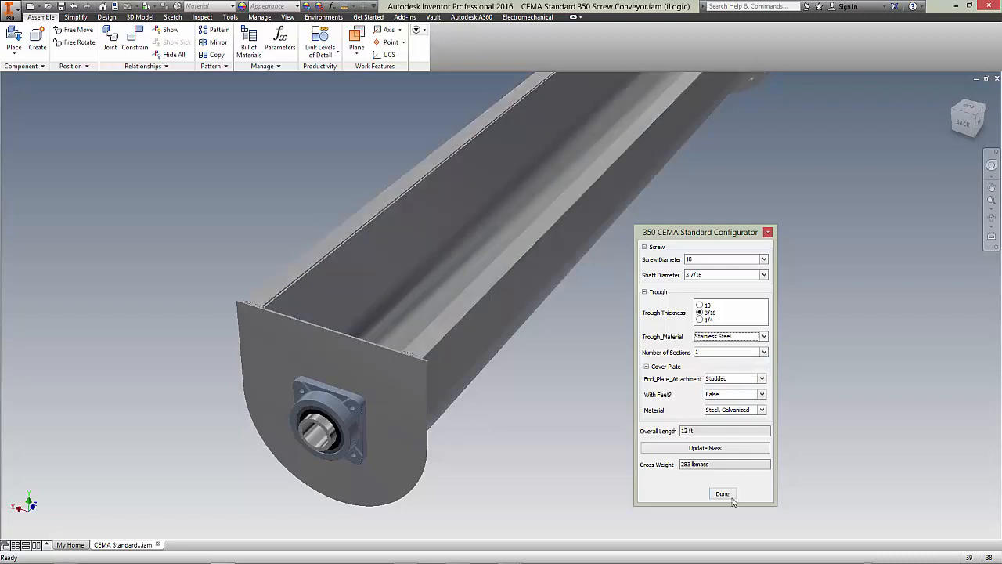
pyautogui.click(704, 447)
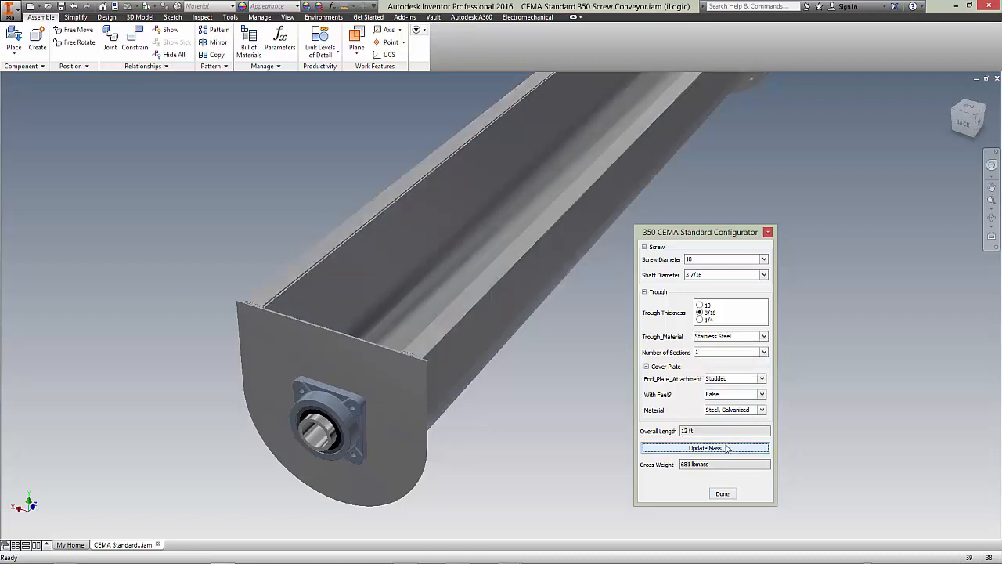
pyautogui.click(704, 448)
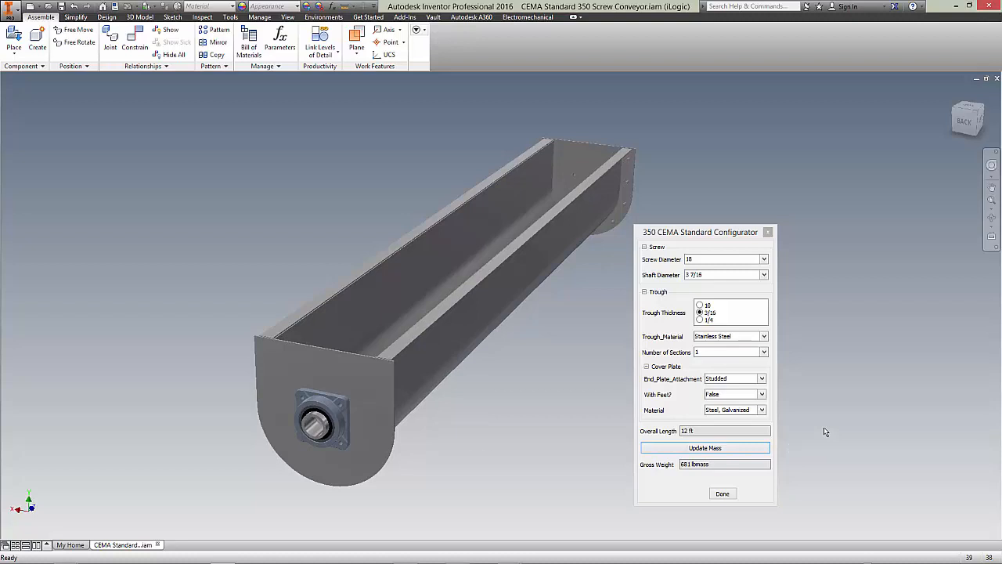
# Switch end plates to Bolted, orbit to inspect, and confirm 12 ft overall length
pyautogui.click(762, 378)
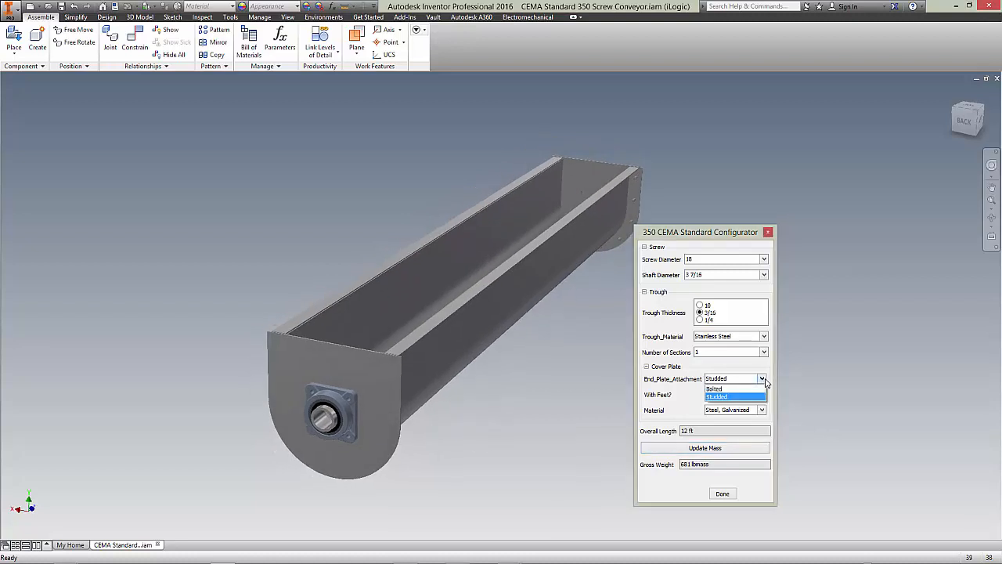
pyautogui.click(713, 389)
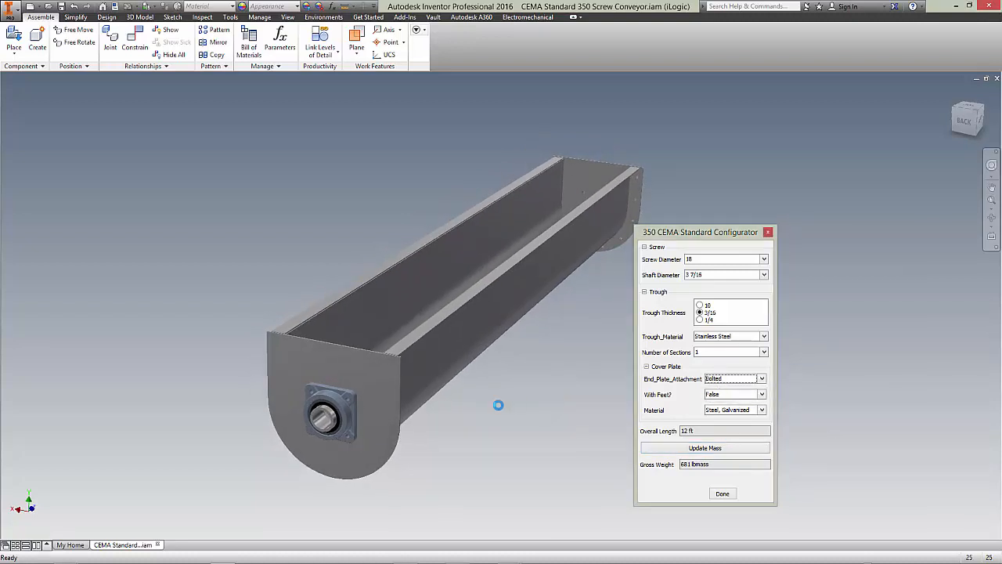
pyautogui.moveTo(498, 405); pyautogui.dragTo(436, 447)
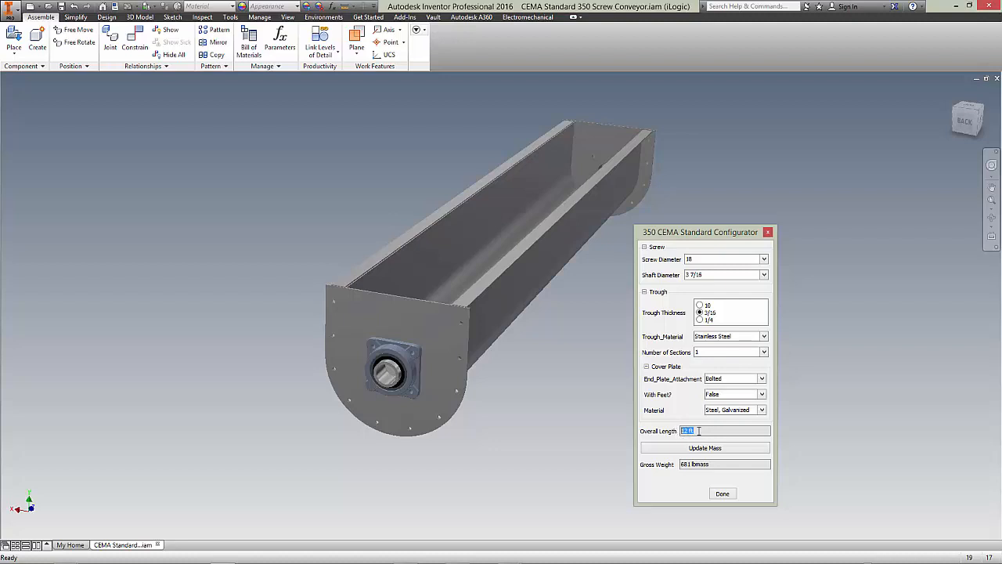
pyautogui.write('12 ft')
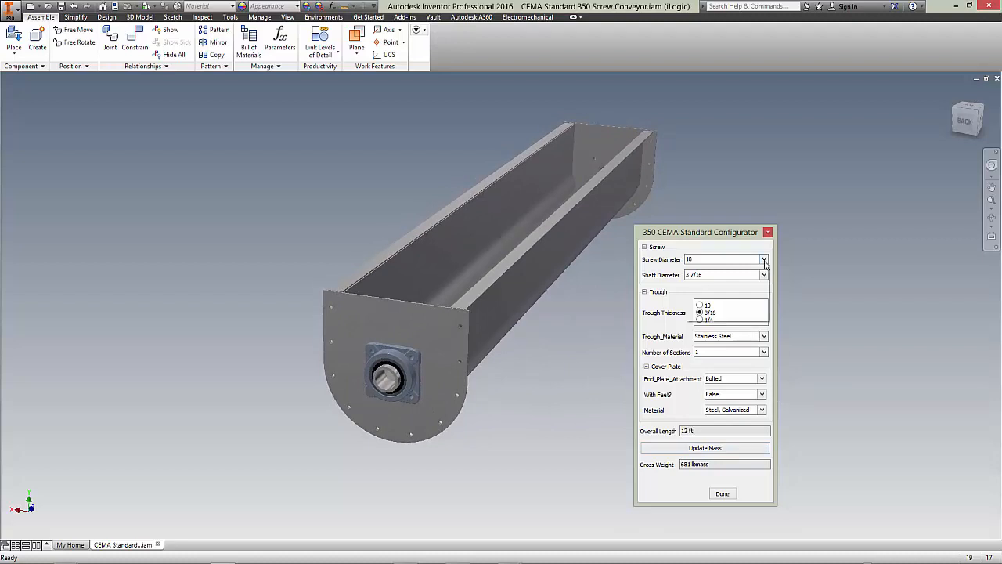
# Set a 24-inch screw, enable feet, and change end plates to Studded
pyautogui.click(763, 274)
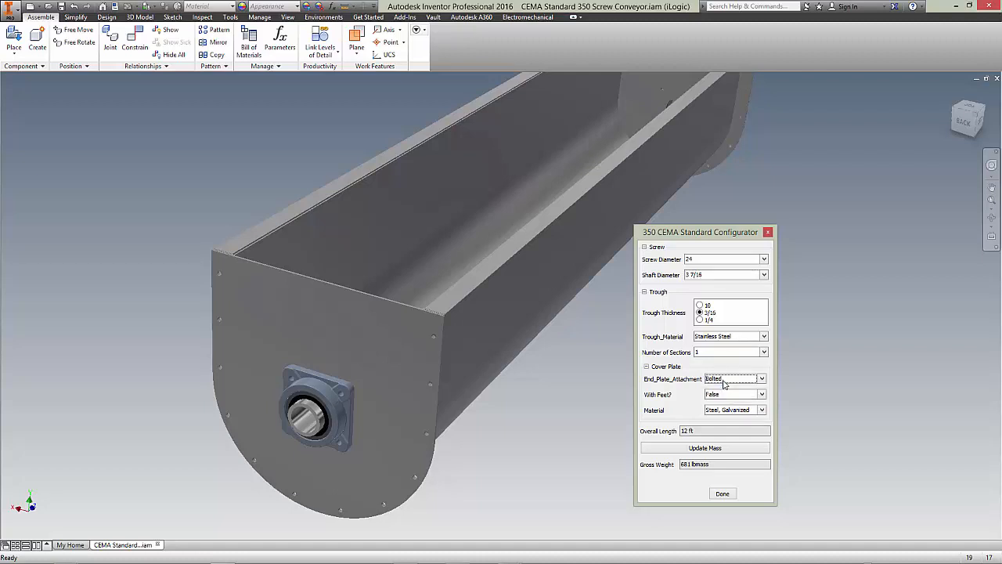
pyautogui.click(762, 394)
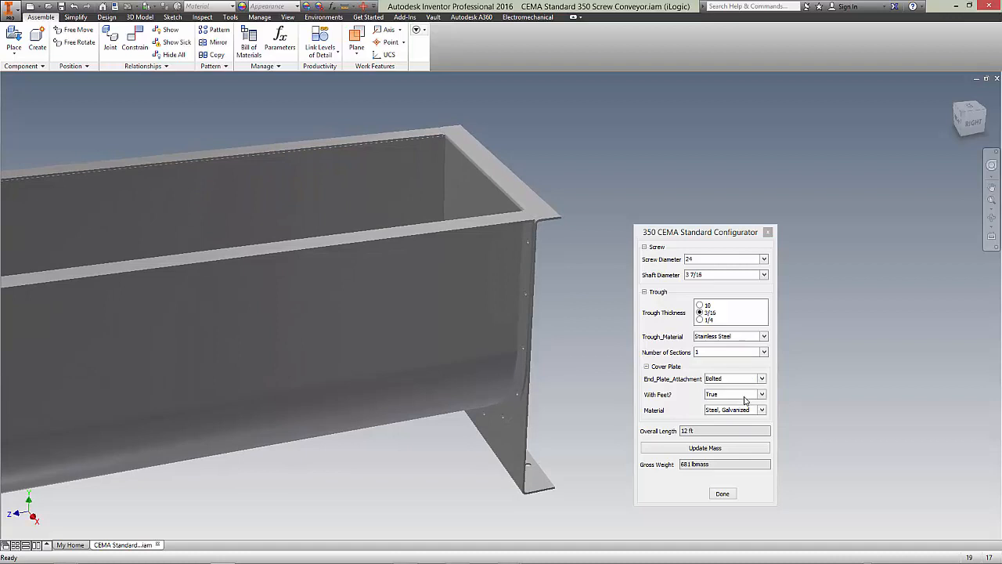
pyautogui.click(759, 378)
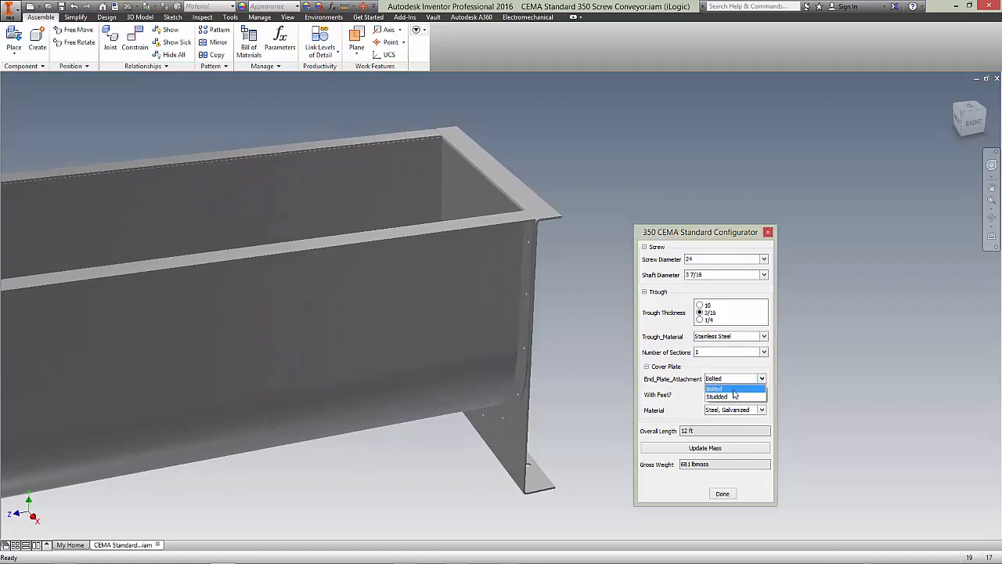
pyautogui.click(717, 395)
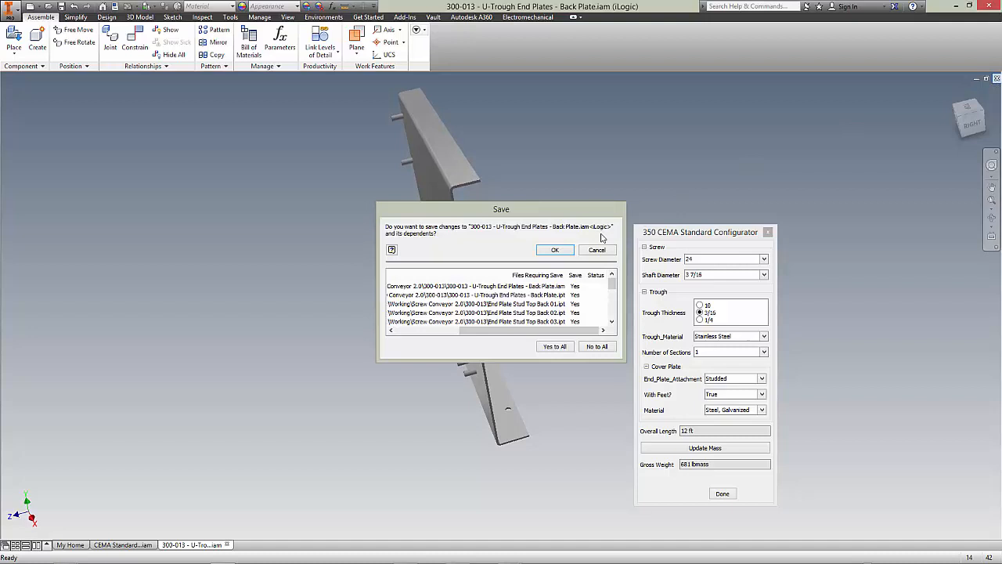
# Dismiss the back plate save prompt
pyautogui.click(554, 249)
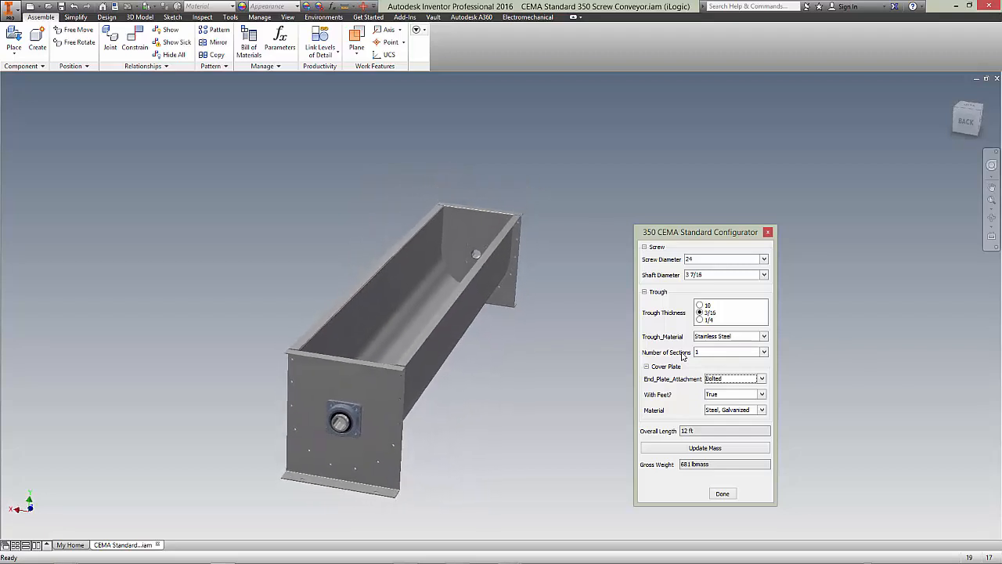
# Choose 8 in the Number of Sections dropdown for a 96 ft conveyor
pyautogui.click(762, 352)
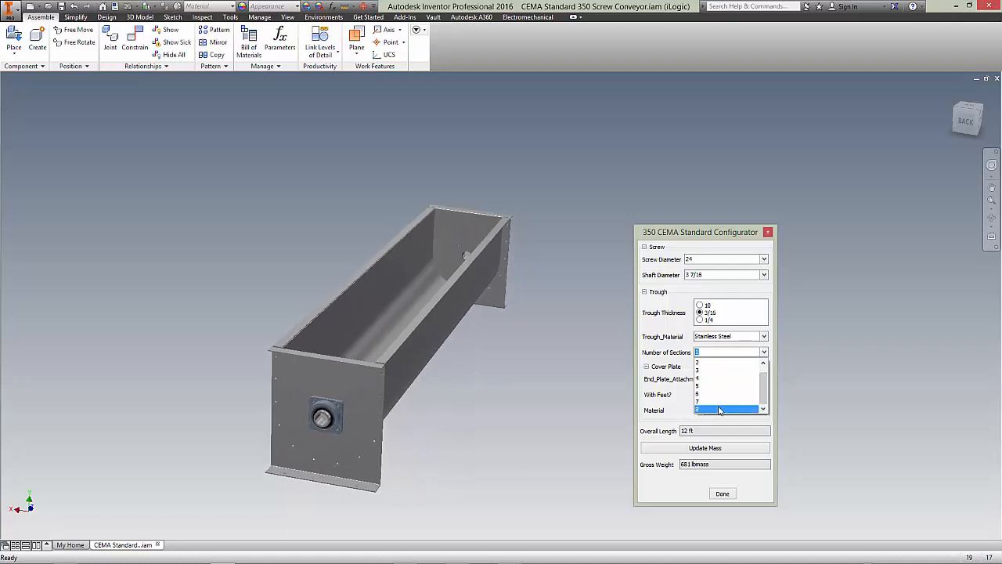
pyautogui.click(716, 408)
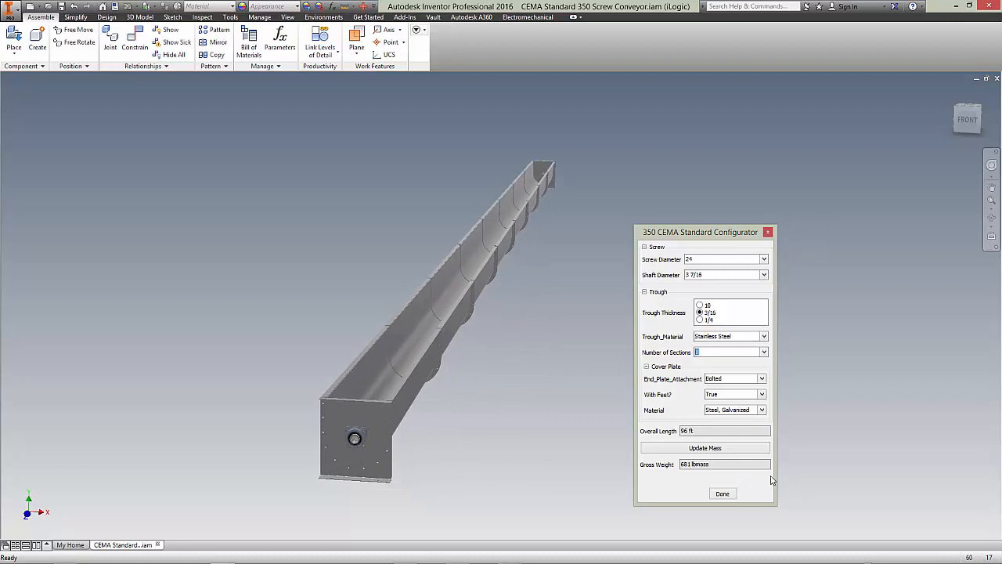
pyautogui.moveTo(735, 404)
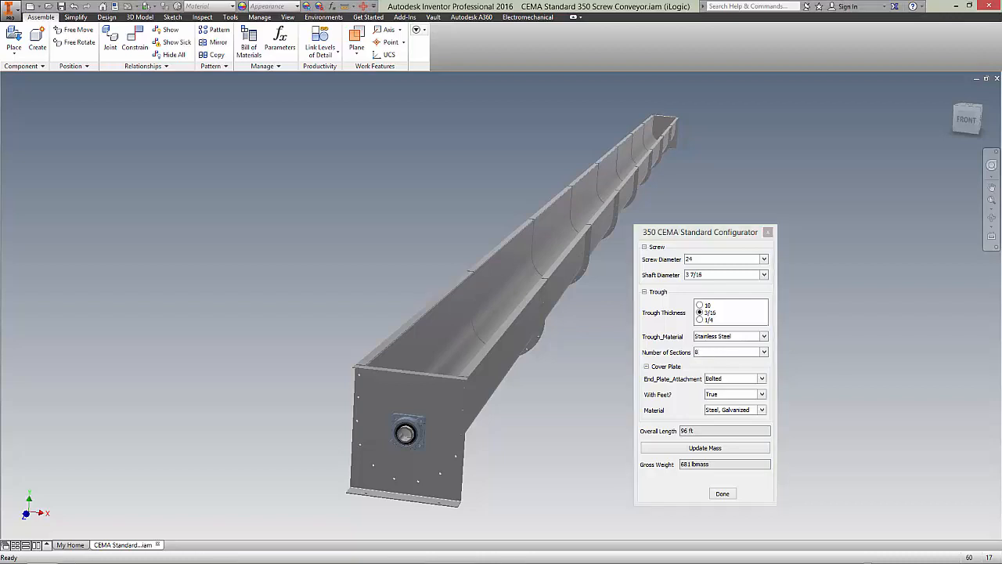
pyautogui.moveTo(578, 385)
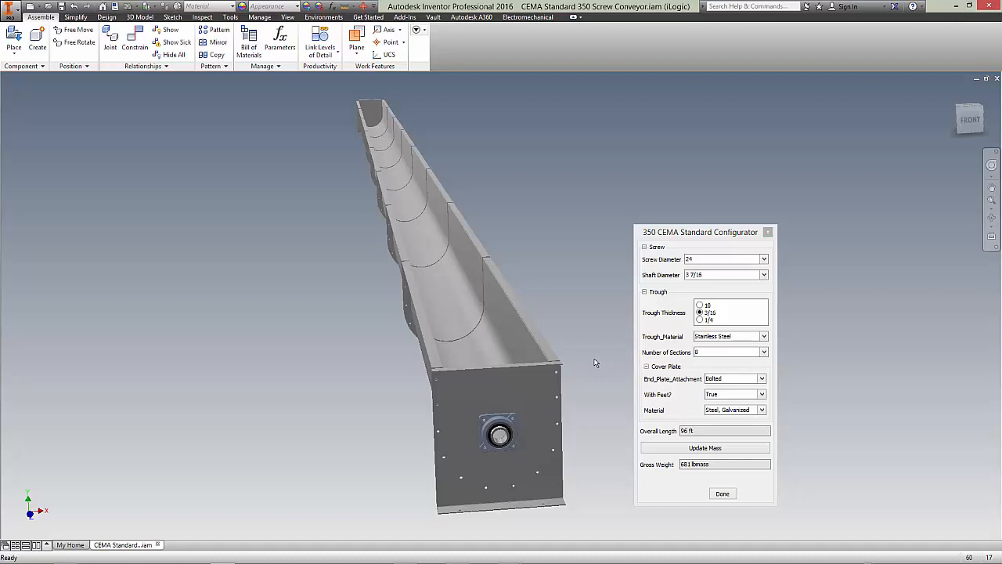
pyautogui.moveTo(561, 391)
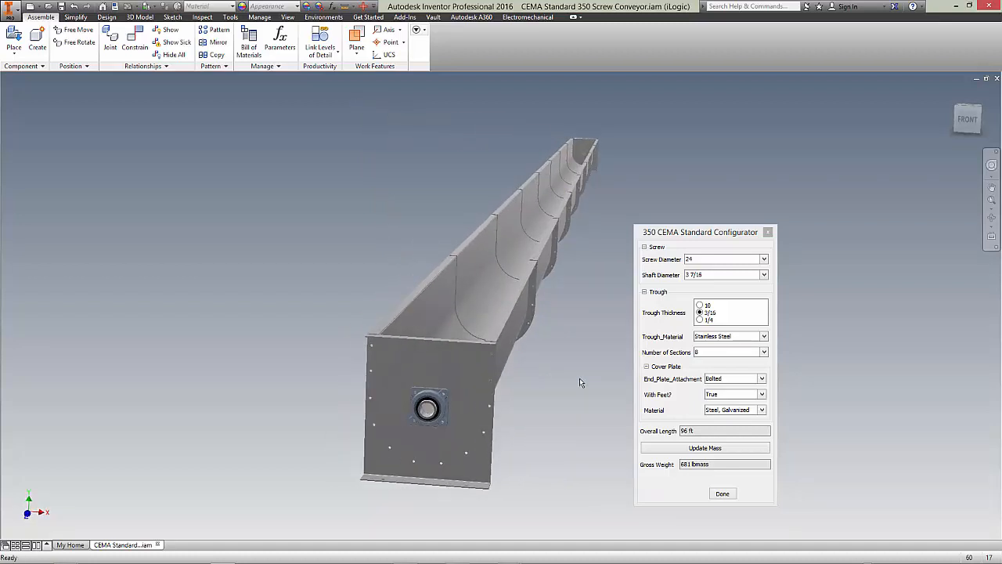
pyautogui.moveTo(560, 357)
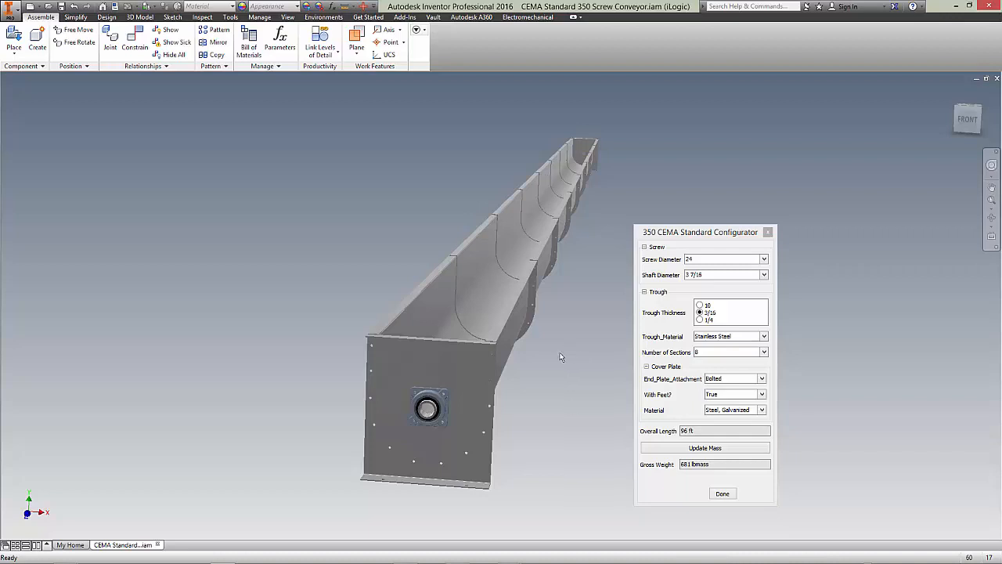
pyautogui.moveTo(546, 399)
pyautogui.write('7')
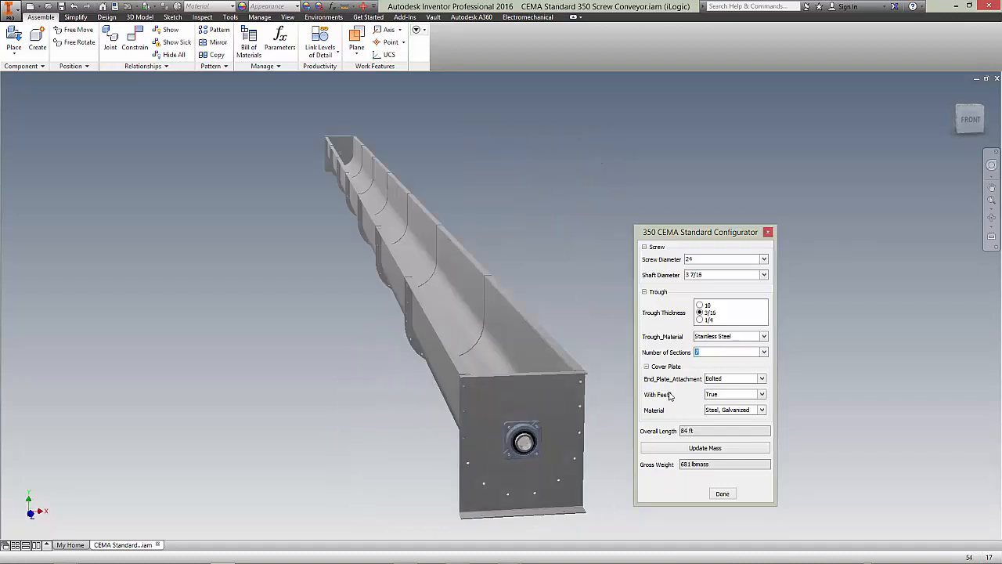
# Choose 6 in the Number of Sections dropdown for a 72 ft conveyor
pyautogui.click(763, 351)
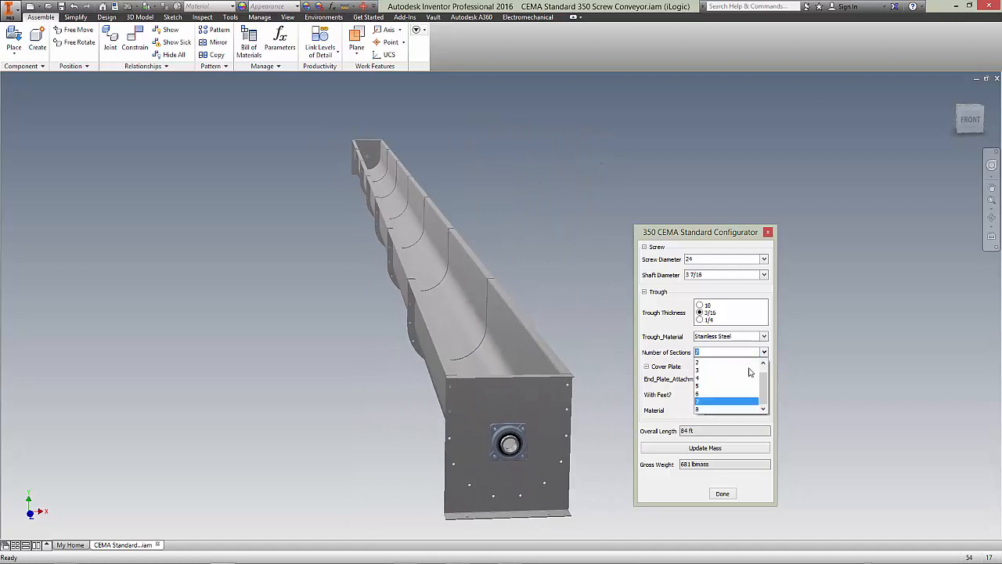
pyautogui.click(721, 367)
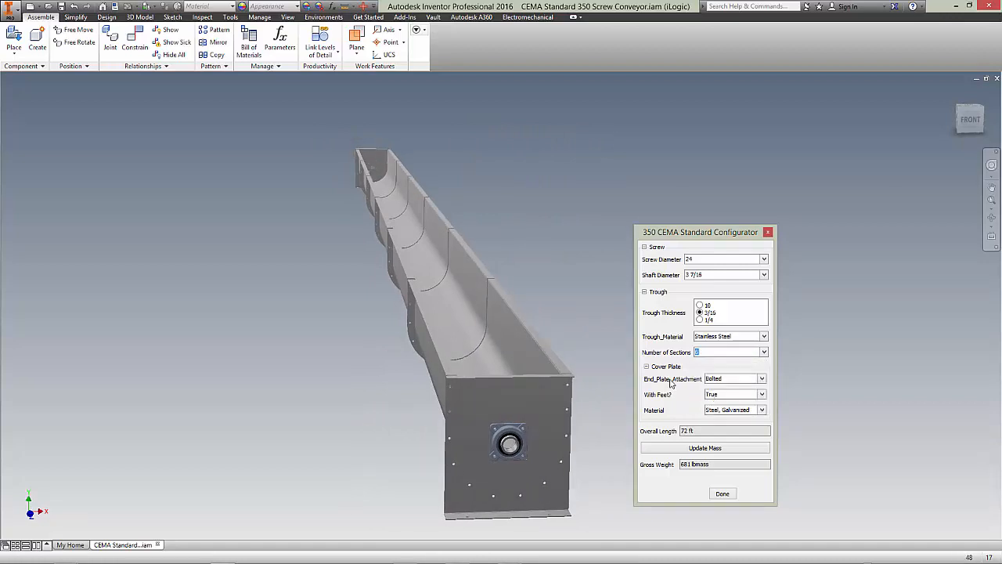